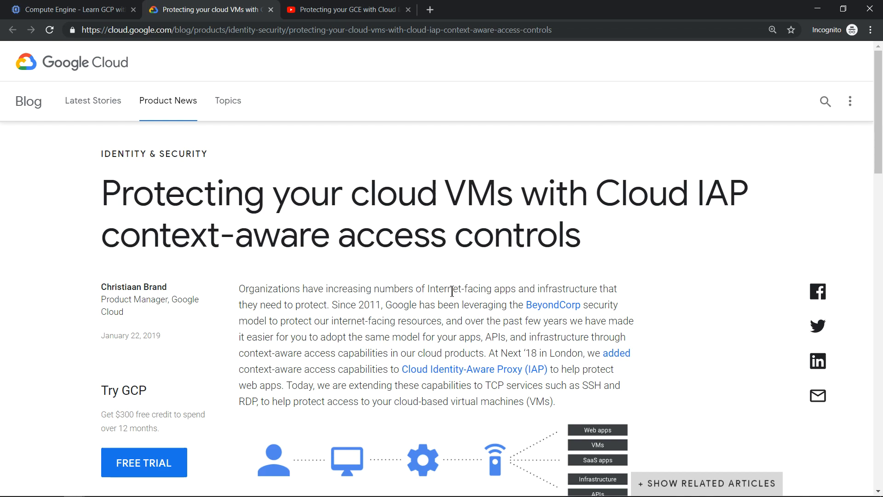
mouse_move(394, 279)
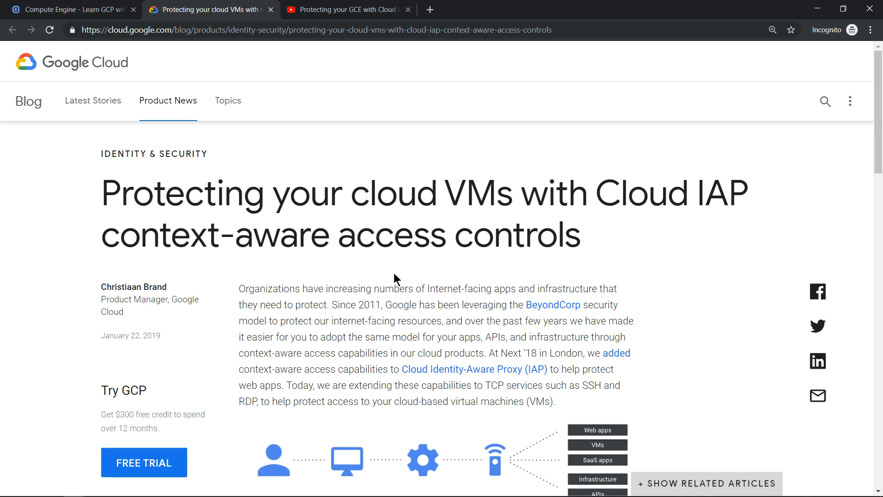
mouse_move(364, 238)
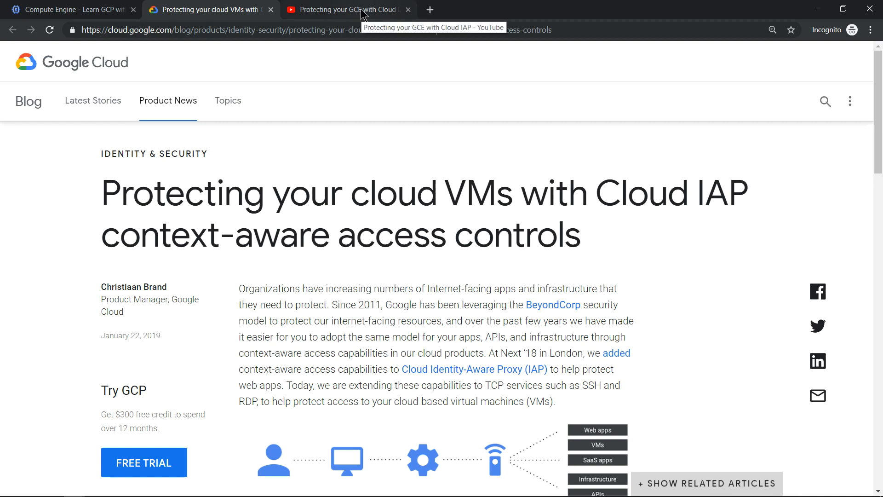
- Show the 'Protecting your GCE with Cloud IAP' video, where gce-cloud-iap is being created
left_click(346, 10)
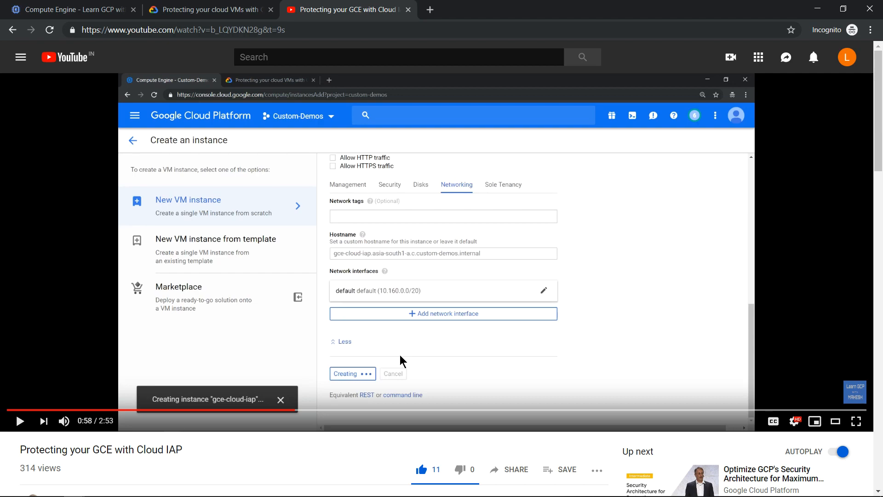
mouse_move(290, 305)
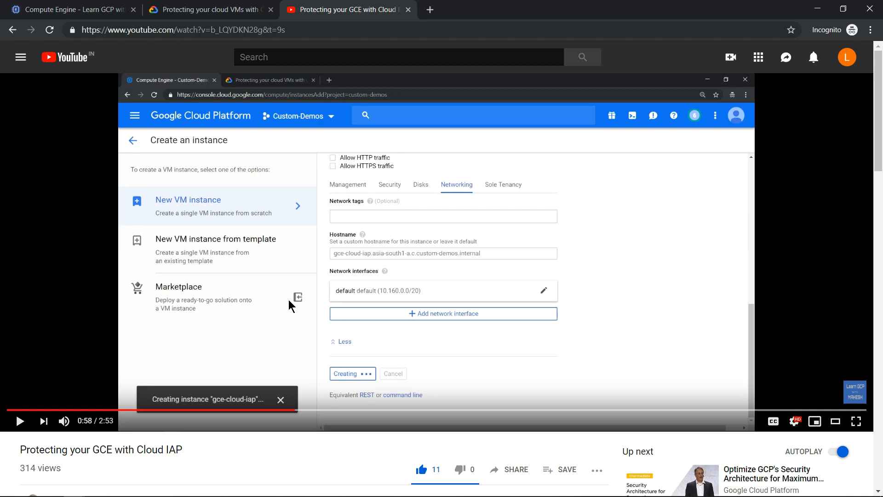
mouse_move(99, 17)
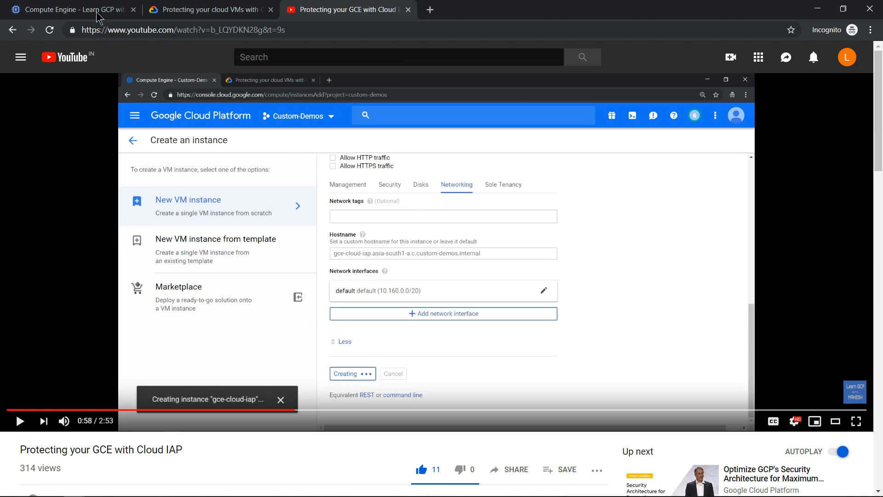
- Begin a new VM, renaming instance-1 to iap-gce and choosing the f1-micro machine type
left_click(68, 10)
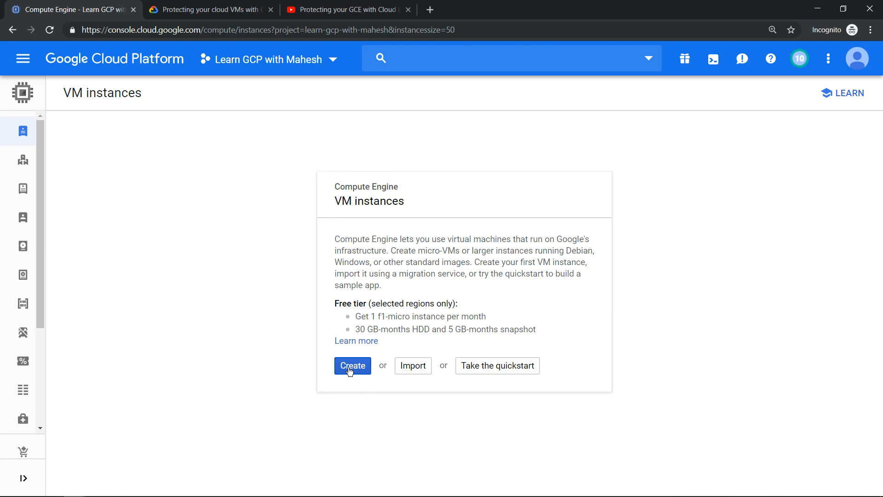
left_click(351, 365)
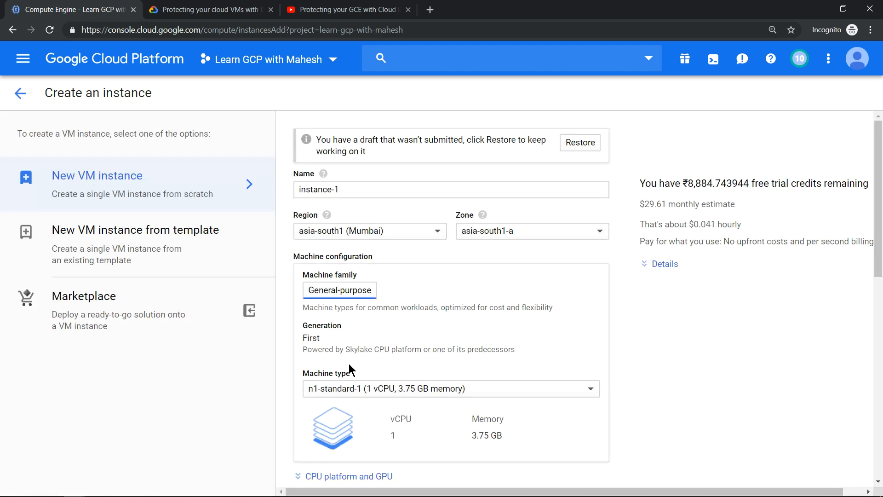
left_click(451, 189)
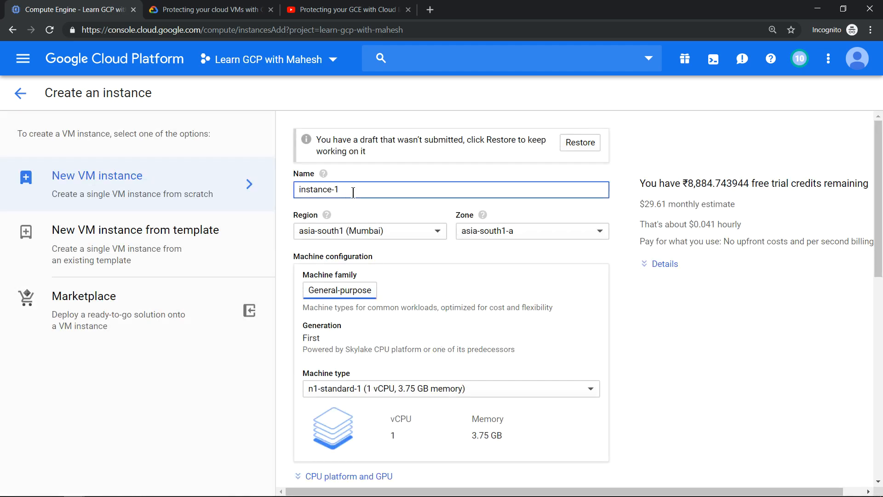
double_click(319, 189)
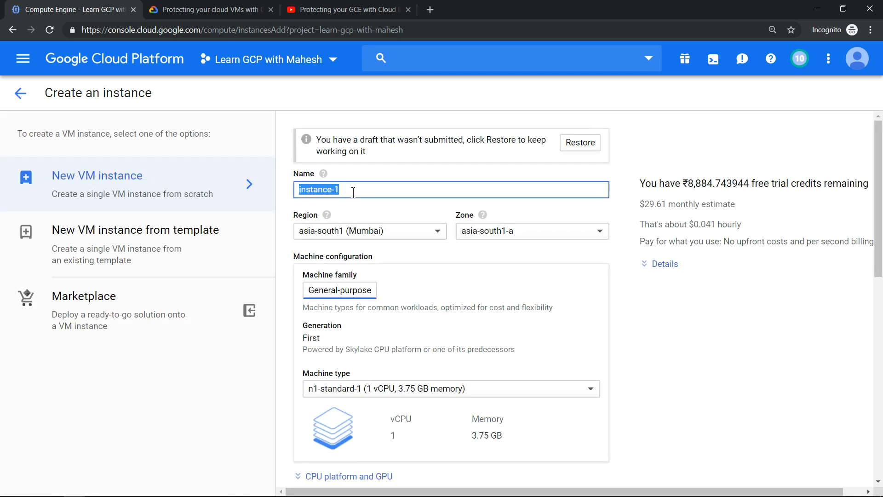
type("iap-gce")
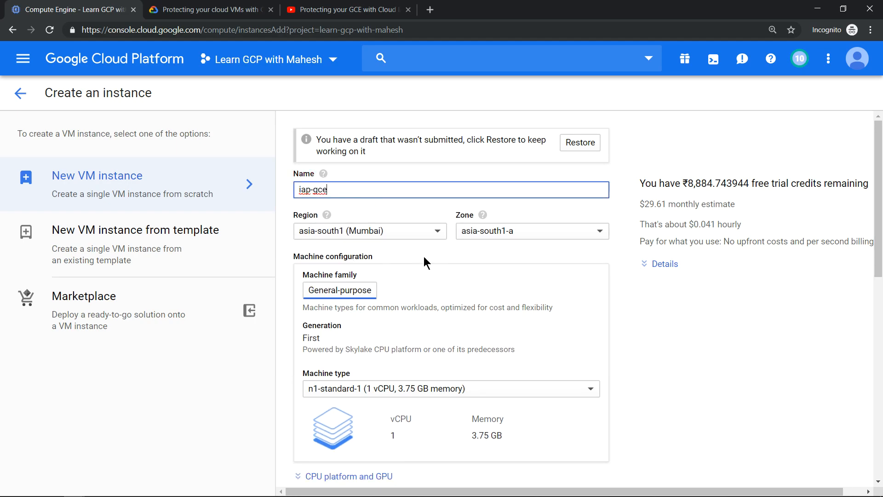
scroll("down", 3)
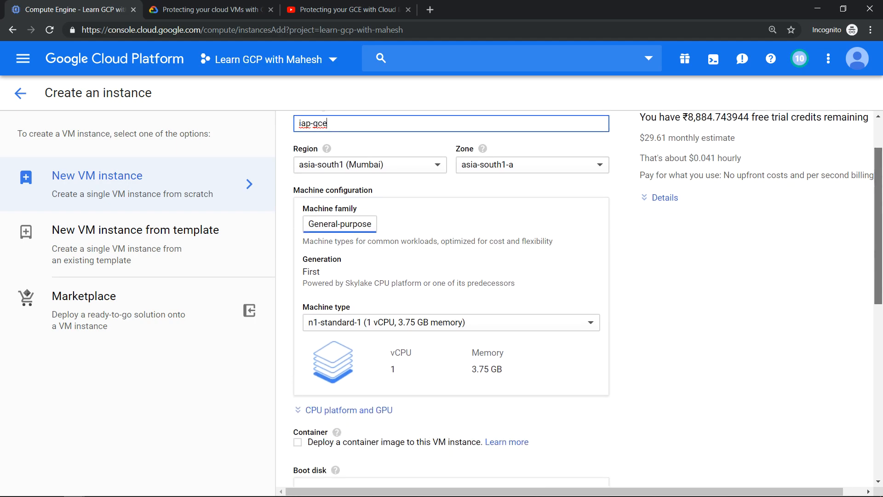
left_click(451, 321)
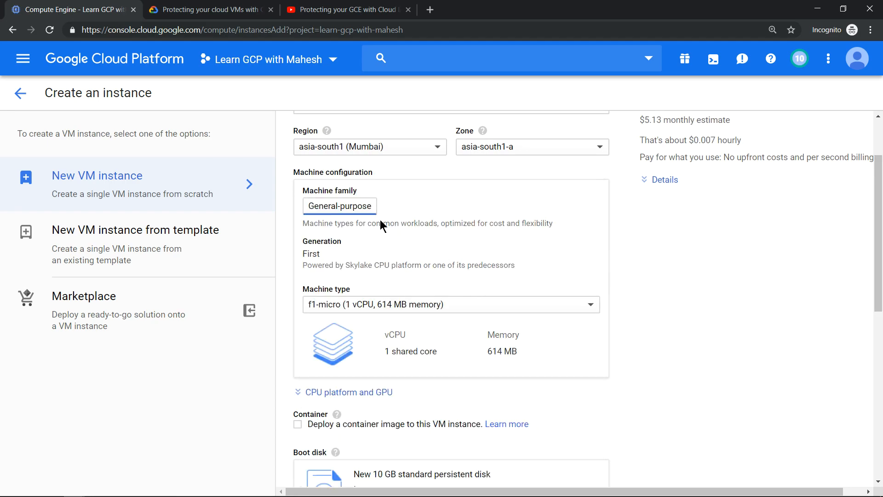
mouse_move(470, 258)
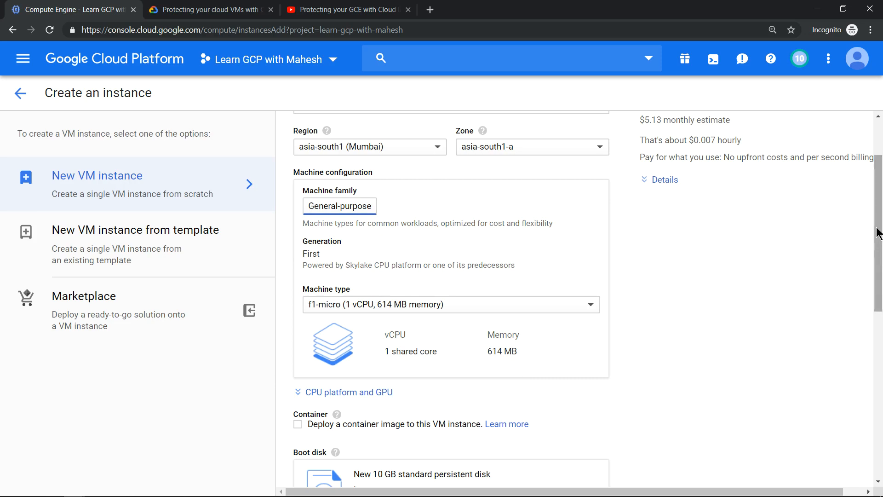
- Set the default network interface's External IP to None and create iap-gce
scroll("down", 3)
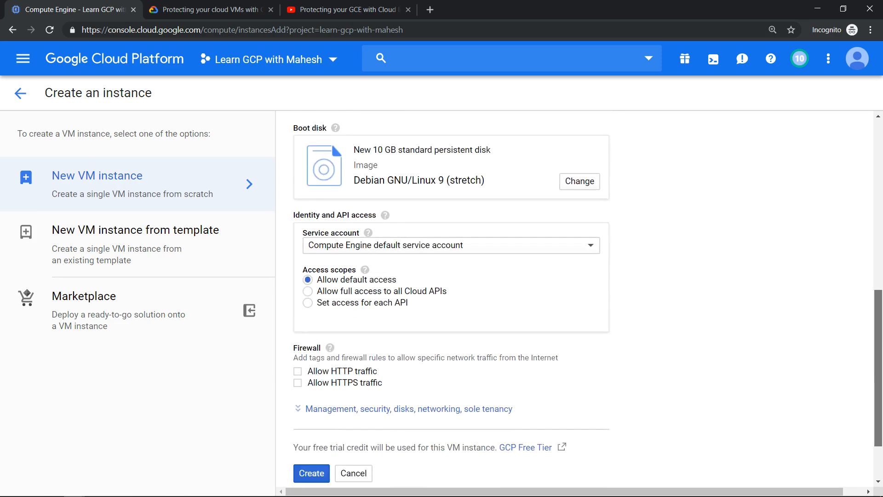
scroll("down", 3)
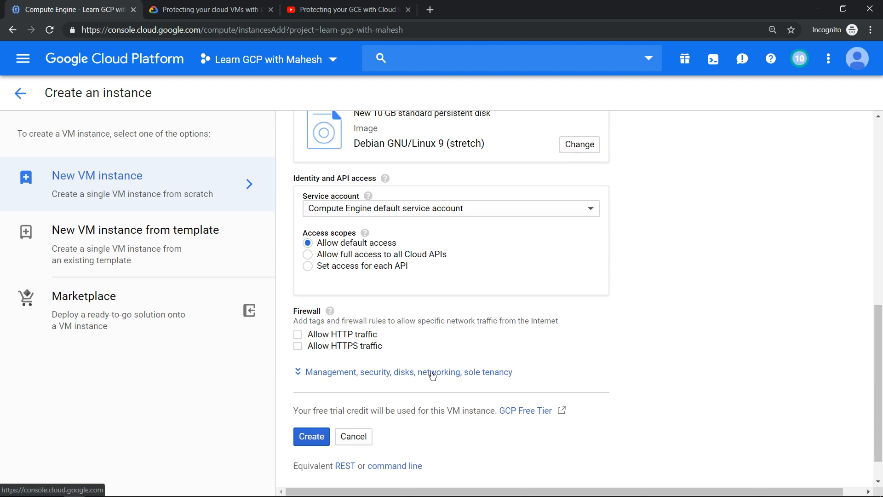
left_click(404, 372)
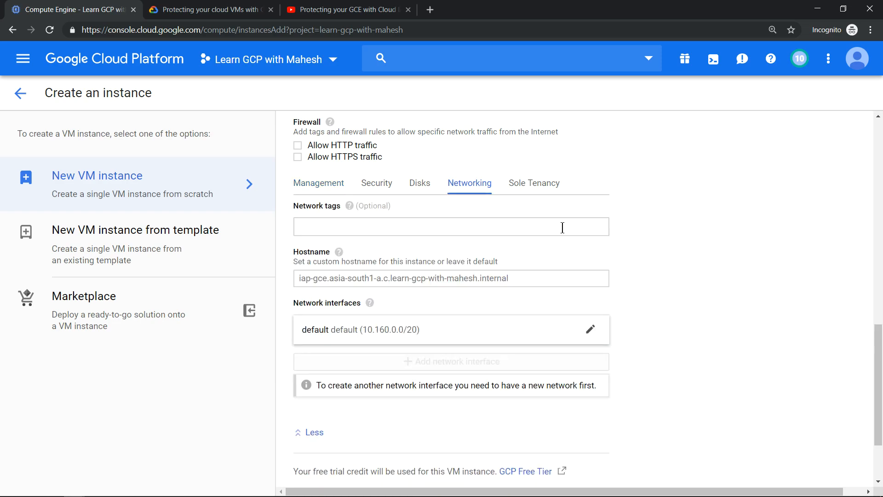
left_click(590, 329)
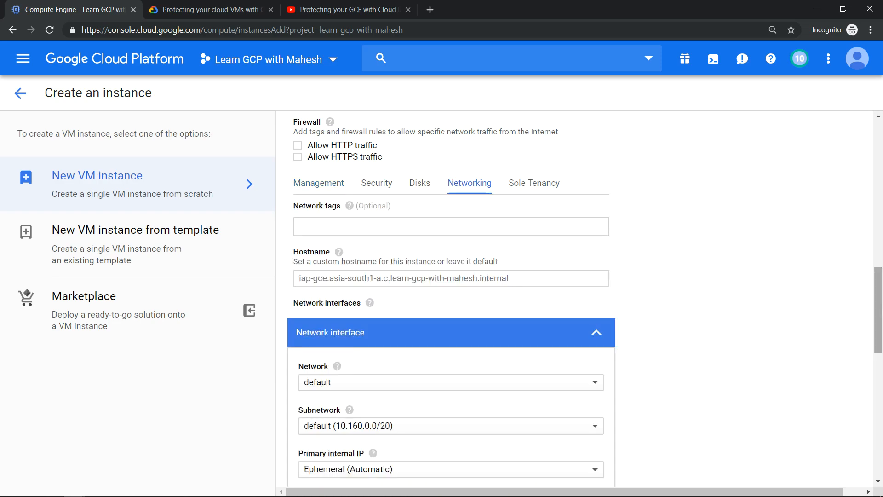
scroll("down", 3)
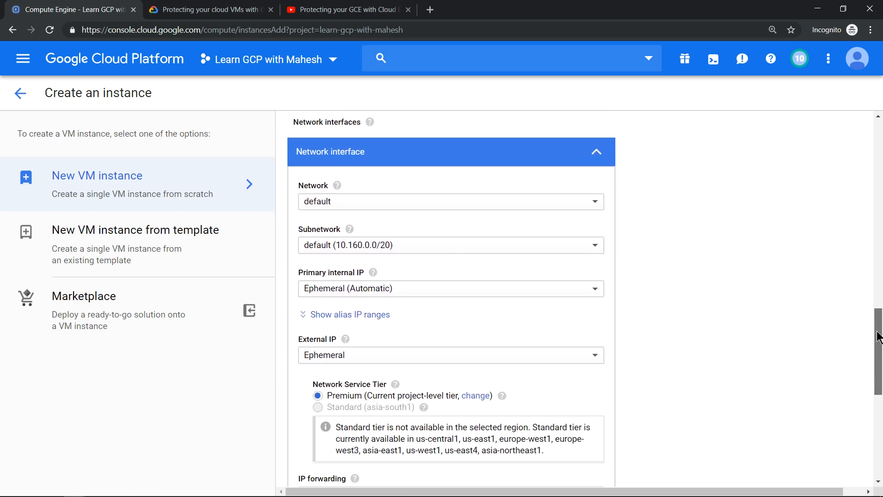
left_click(450, 355)
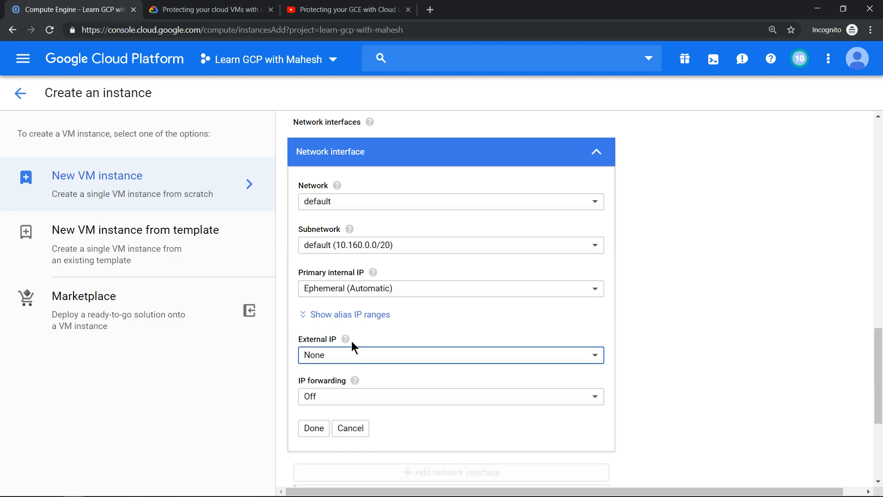
left_click(314, 427)
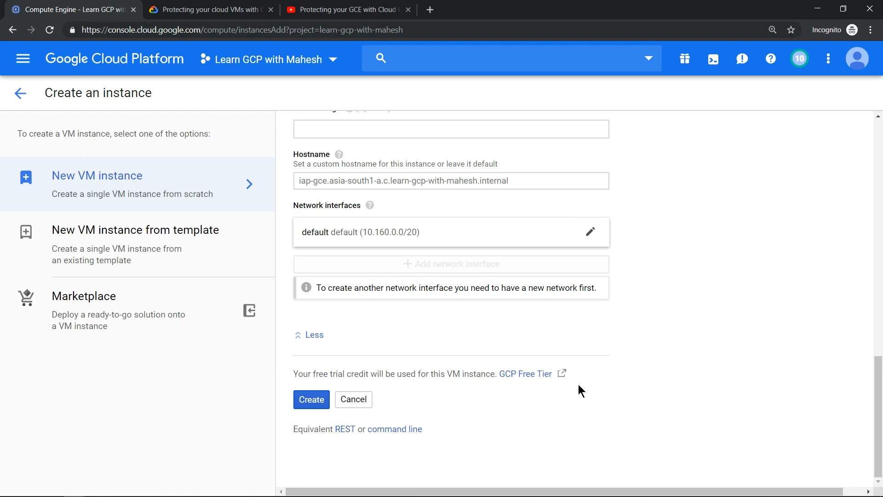
left_click(311, 399)
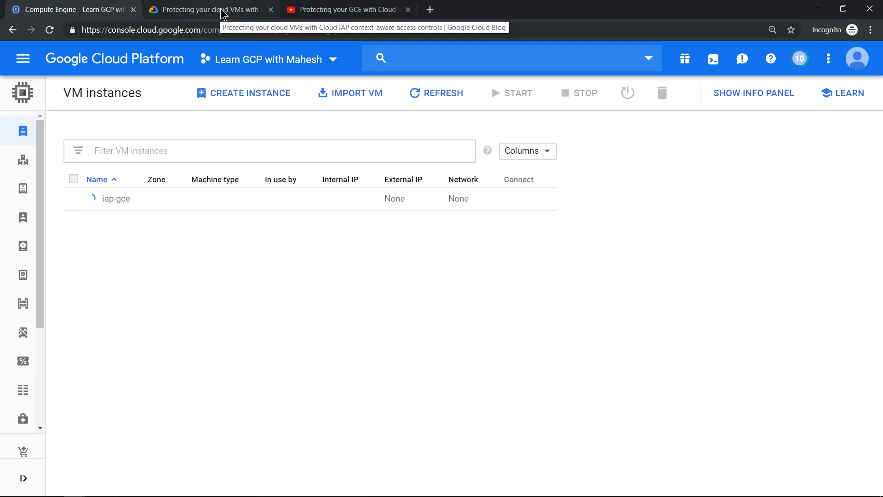
- Return to the VM list showing iap-gce at 10.160.0.37 and expand its SSH options
left_click(208, 10)
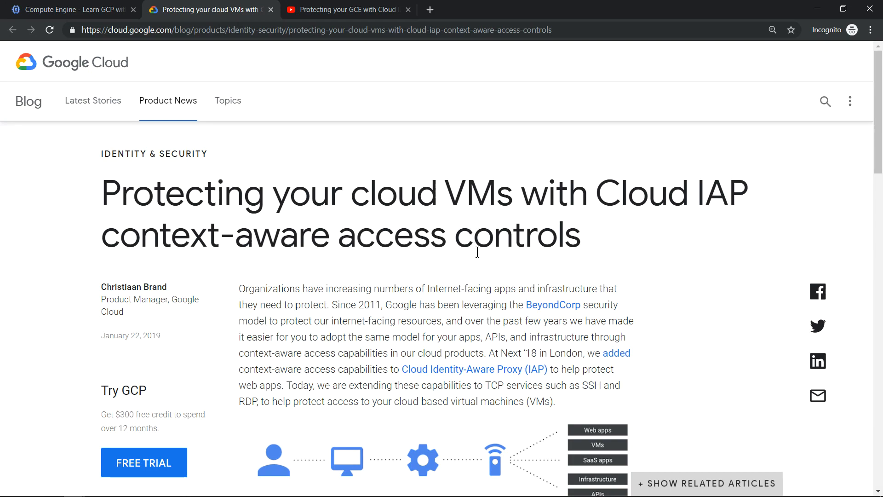
mouse_move(73, 9)
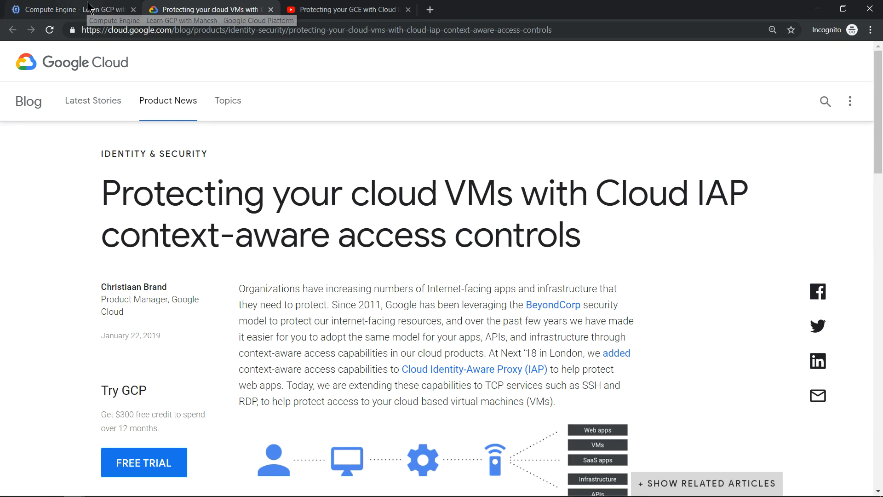
left_click(68, 9)
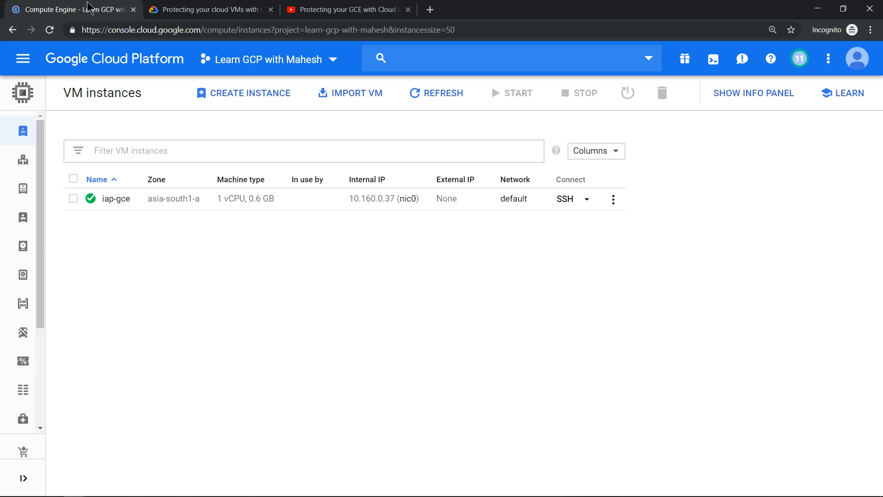
mouse_move(444, 221)
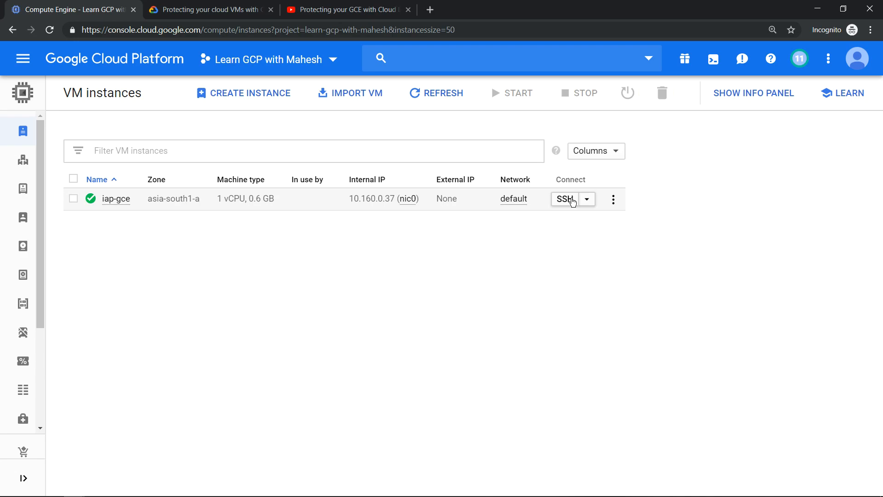
left_click(587, 199)
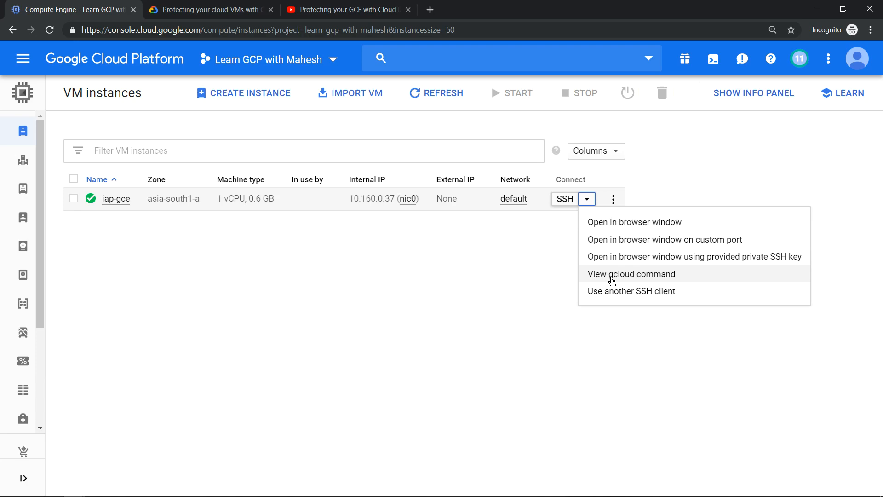
- View iap-gce's gcloud SSH command with --tunnel-through-iap, then switch to the YouTube tutorial
left_click(630, 273)
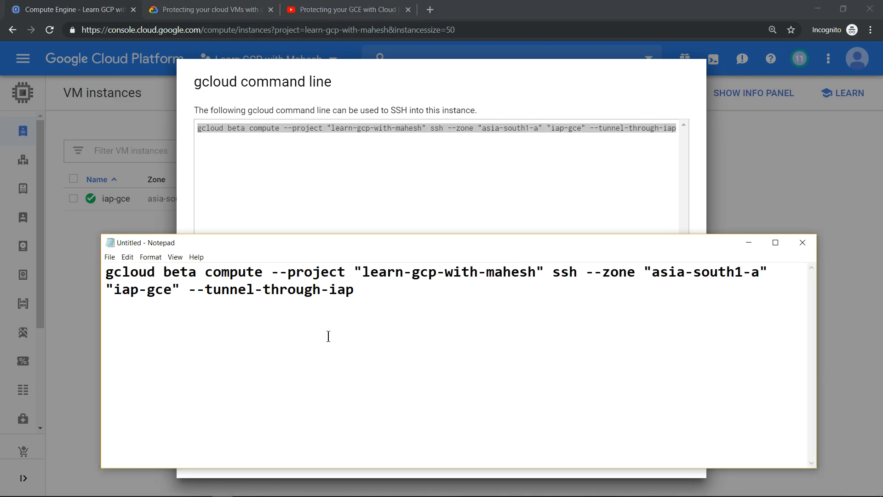
mouse_move(256, 293)
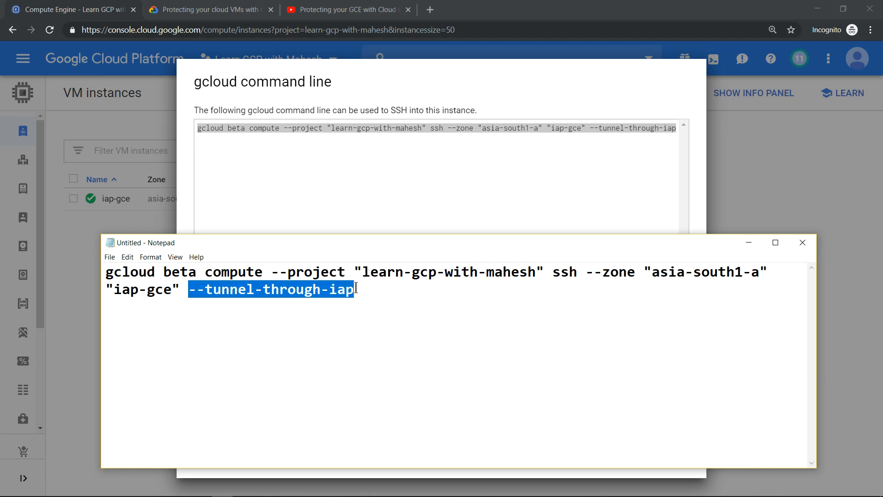
left_click(347, 9)
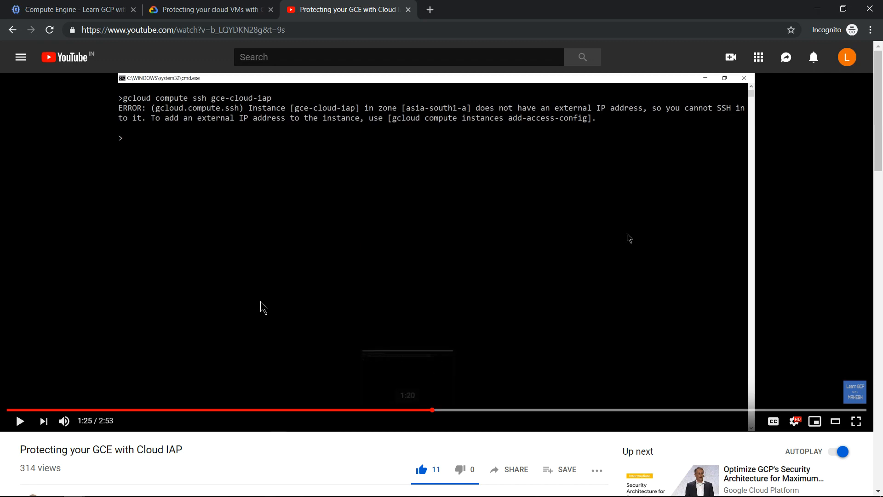
- Play the tutorial to 2:04, where it shows gcloud beta compute ssh --tunnel-through-iap
left_click(21, 420)
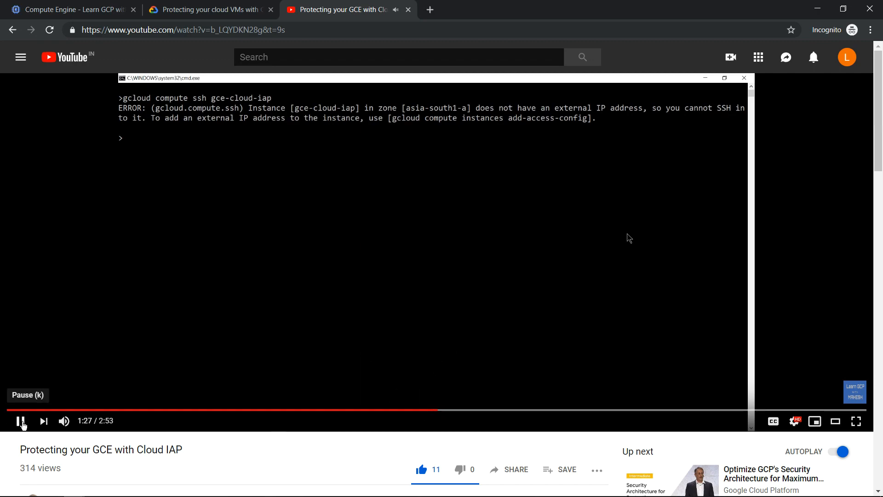
mouse_move(468, 409)
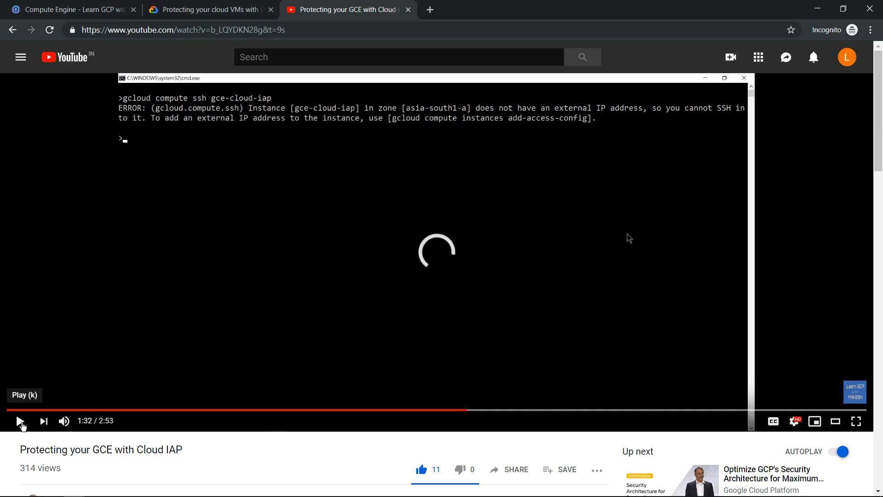
left_click(20, 420)
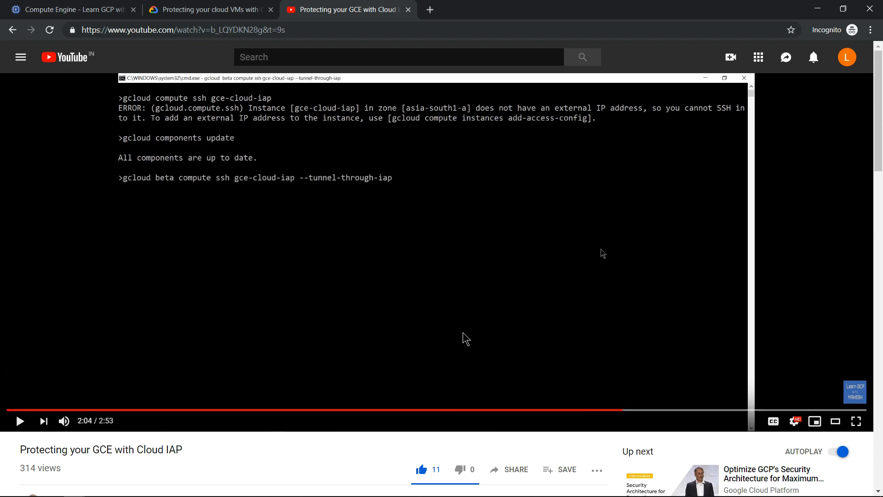
mouse_move(34, 408)
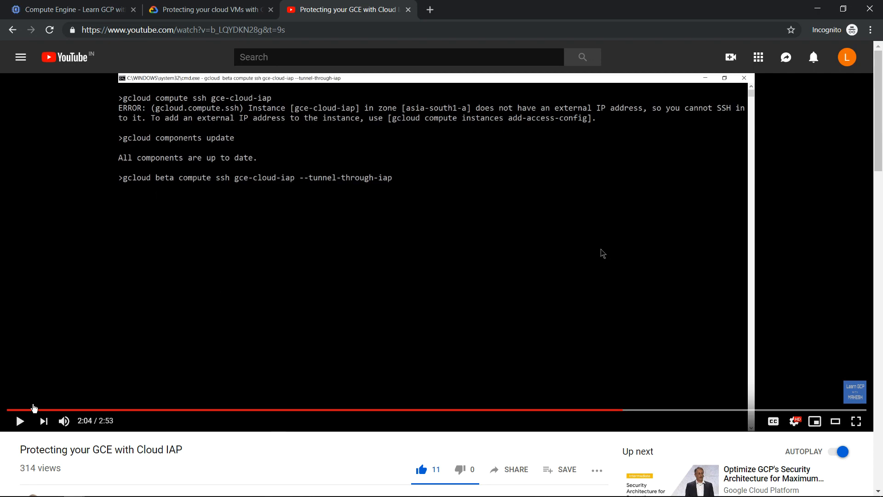
left_click(18, 420)
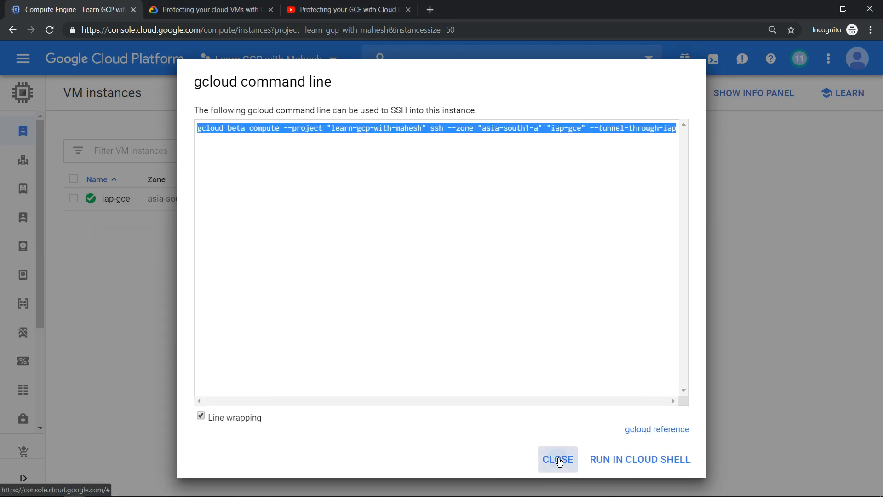
- Dismiss the gcloud dialog, open a browser SSH session to iap-gce, then leave it
left_click(557, 459)
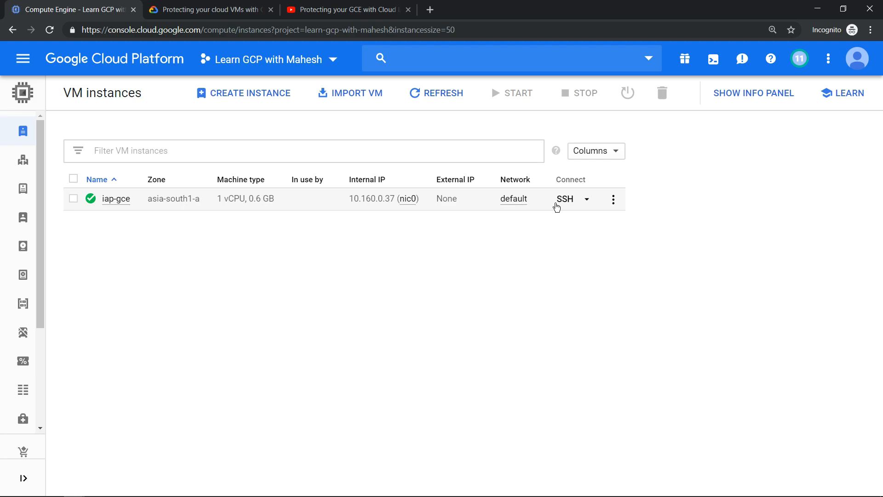
left_click(564, 199)
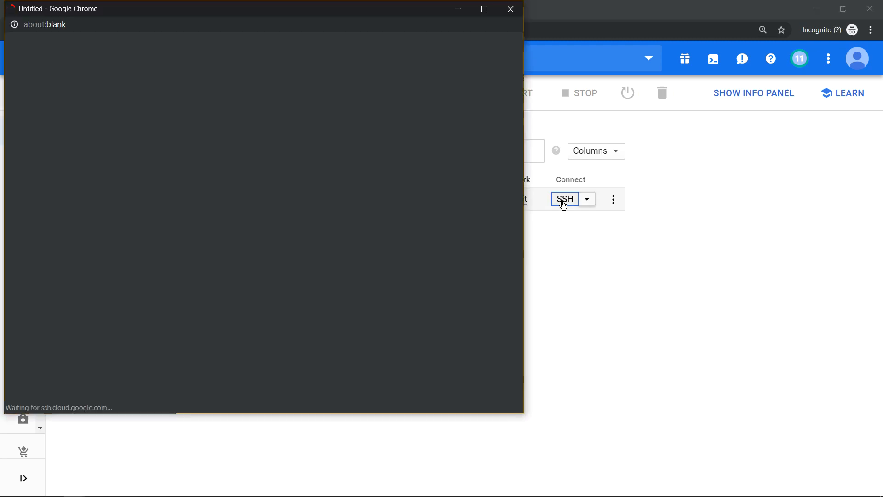
left_click(565, 199)
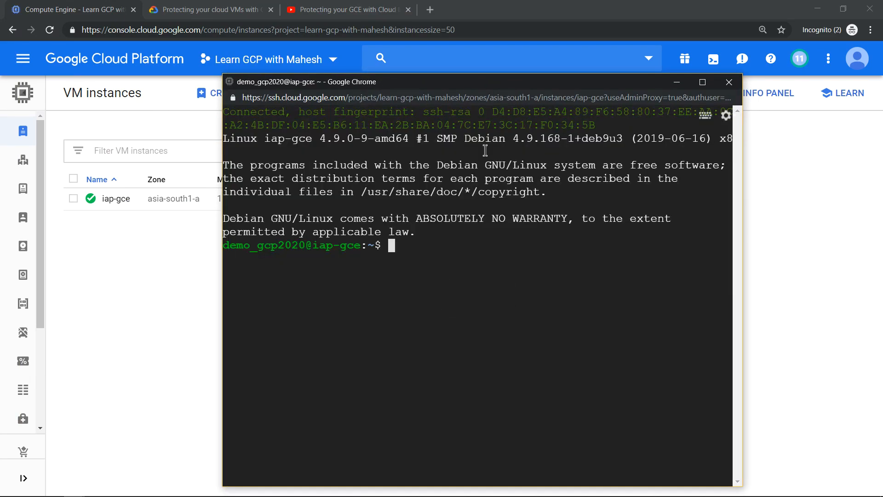
mouse_move(317, 247)
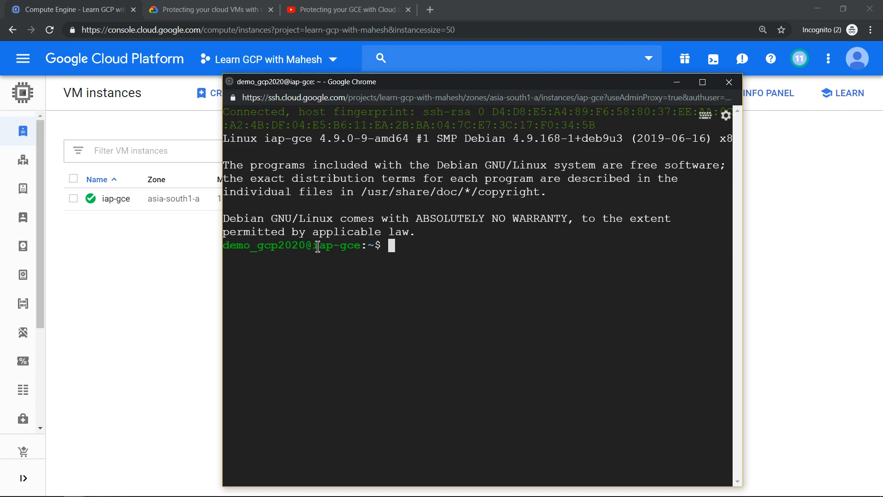
mouse_move(451, 236)
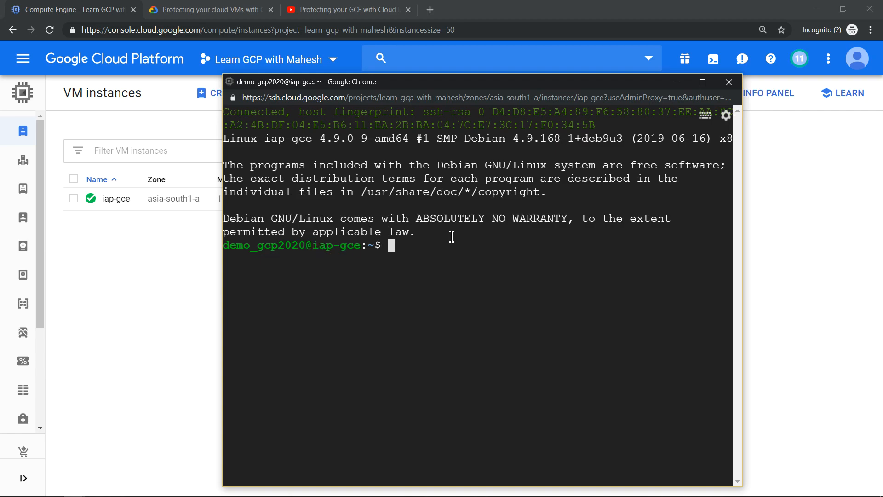
left_click(728, 82)
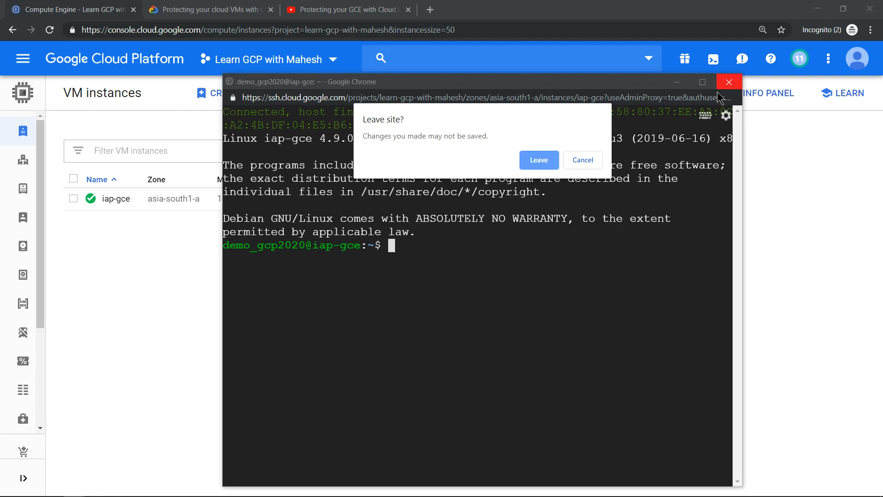
left_click(537, 160)
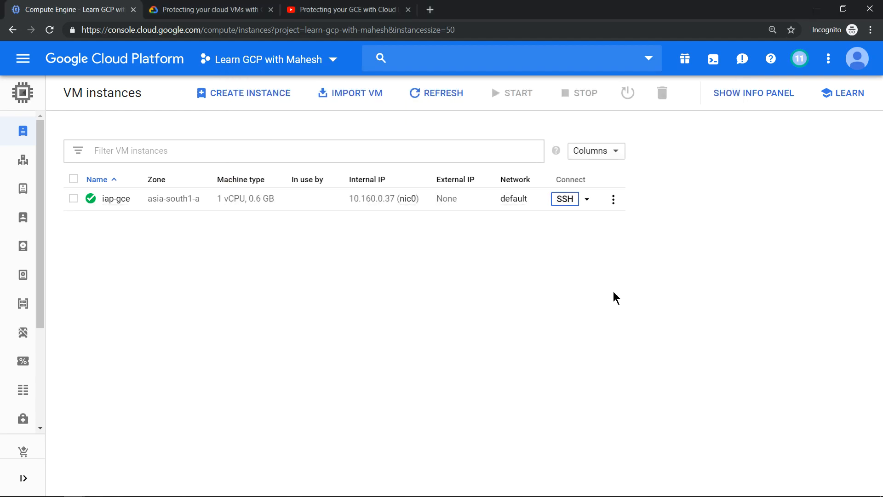
mouse_move(460, 258)
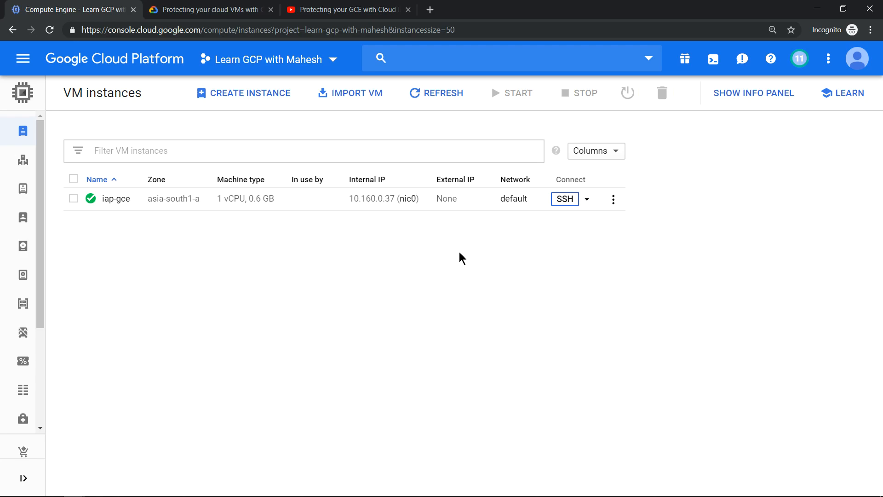
mouse_move(566, 272)
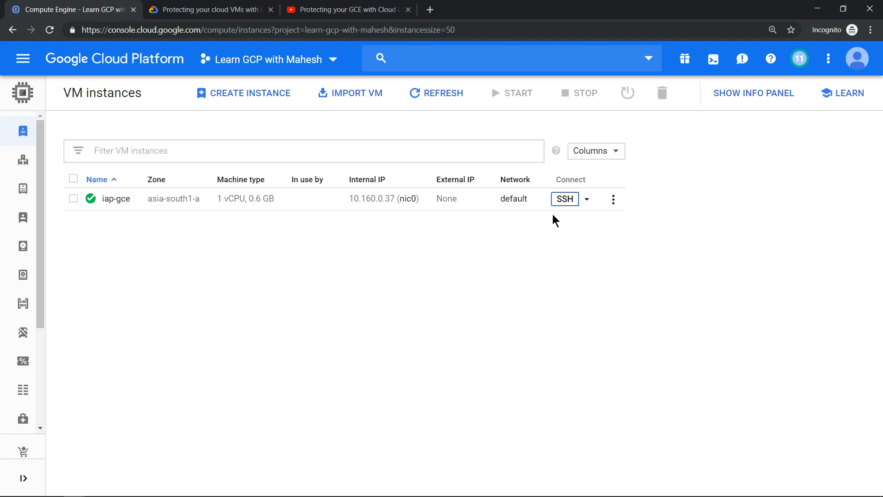
mouse_move(445, 17)
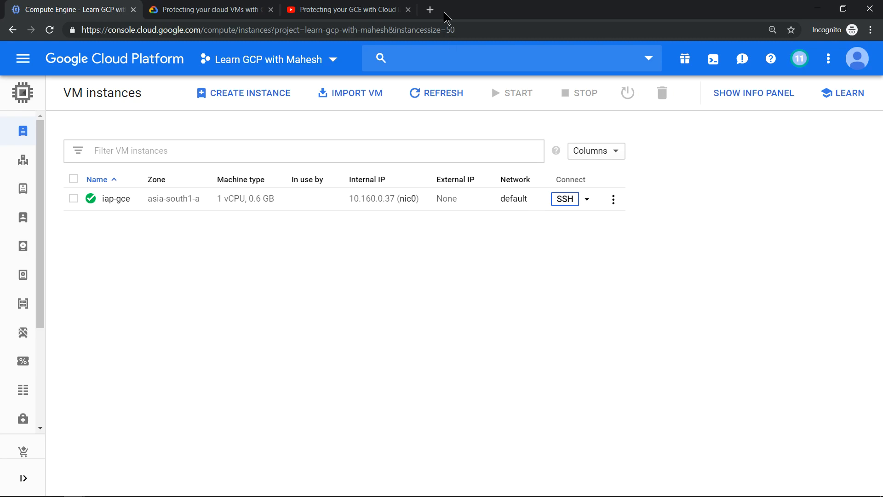
left_click(346, 9)
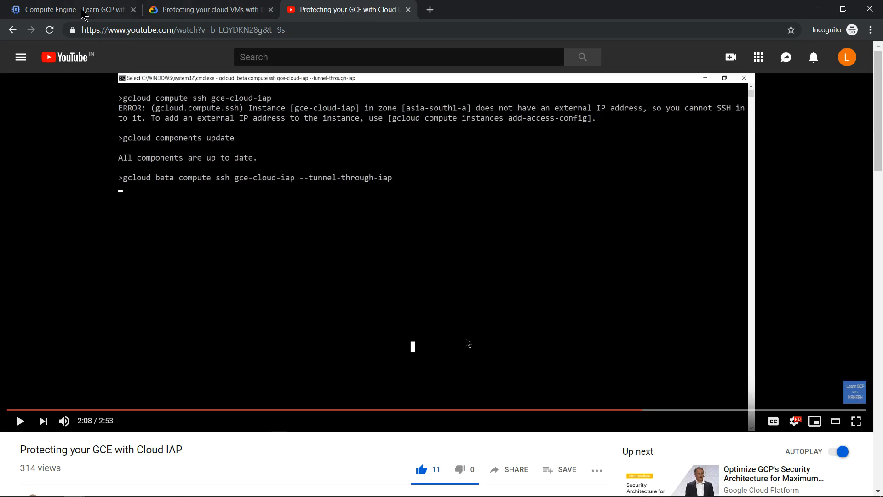
left_click(67, 10)
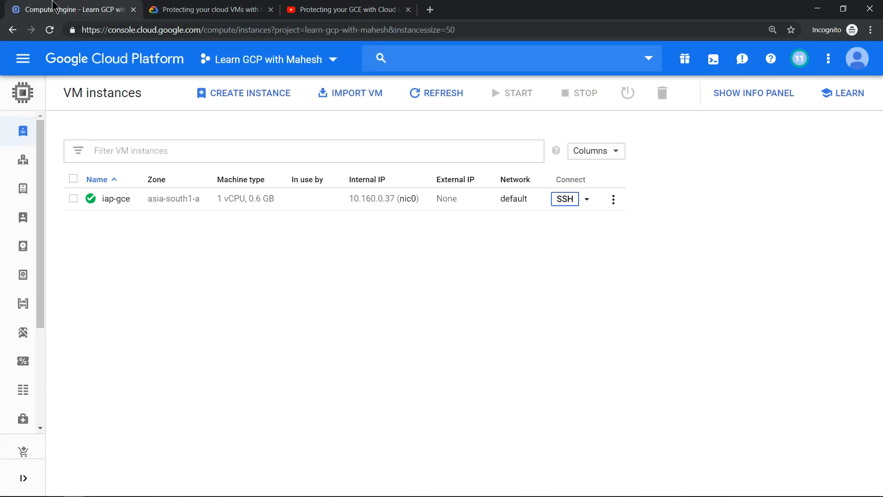
mouse_move(384, 299)
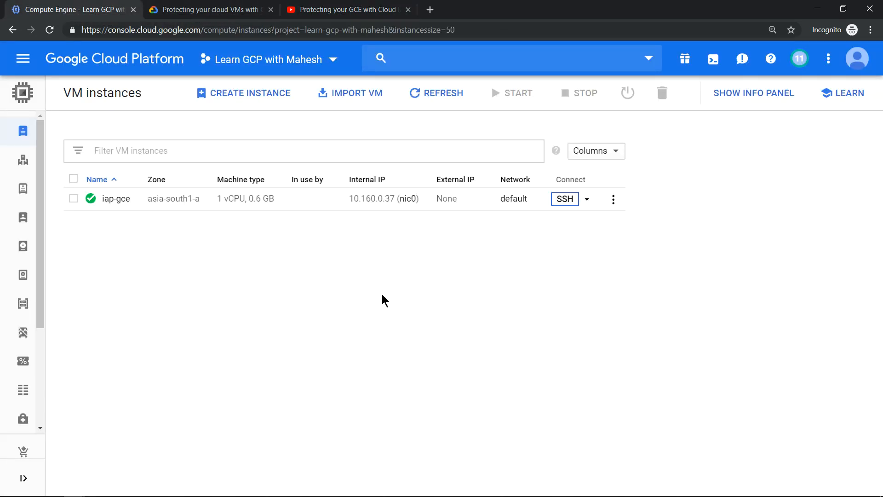